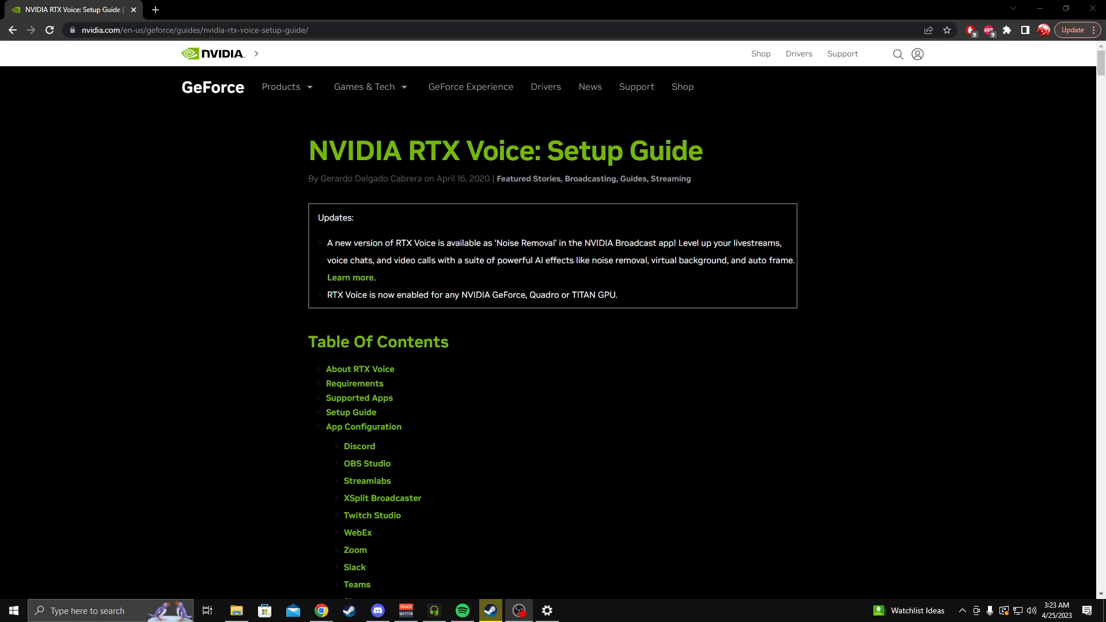
mouse_move(751, 381)
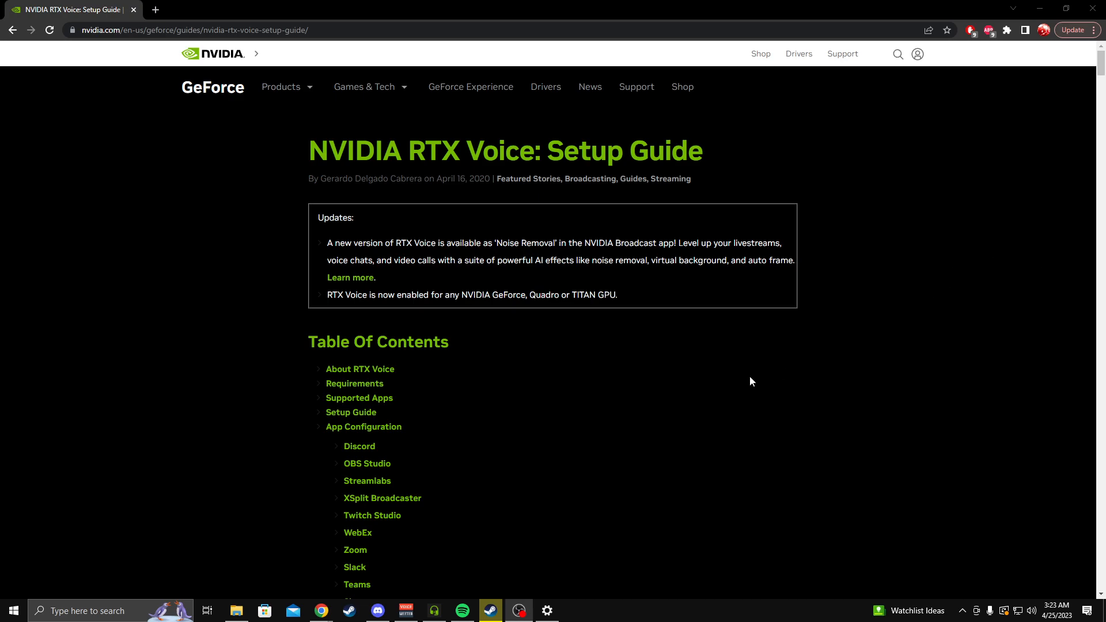
mouse_move(748, 350)
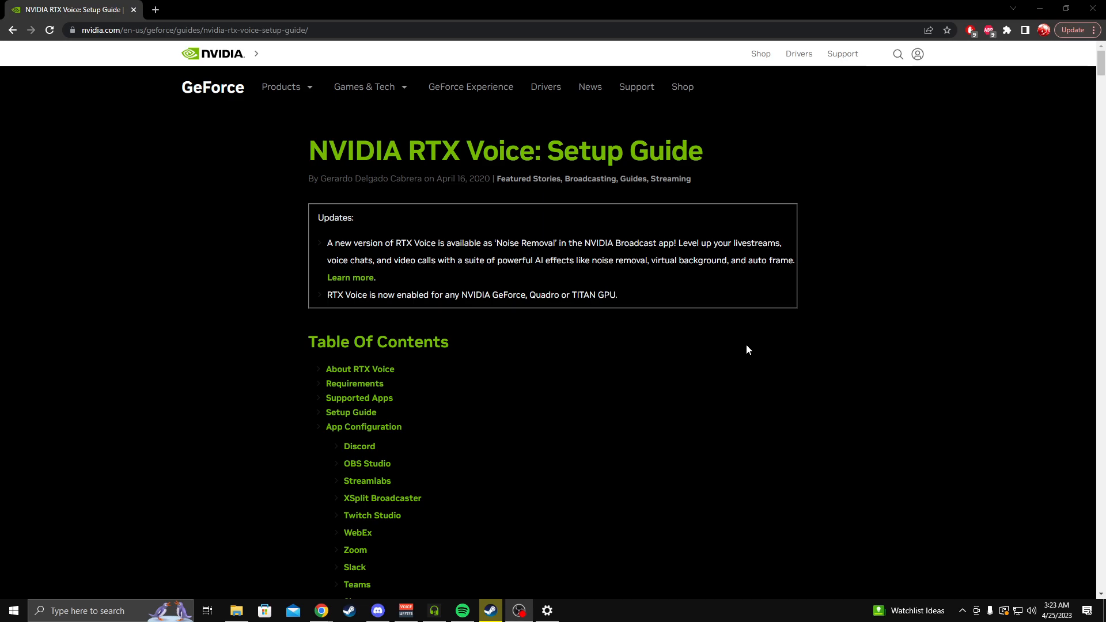
mouse_move(295, 288)
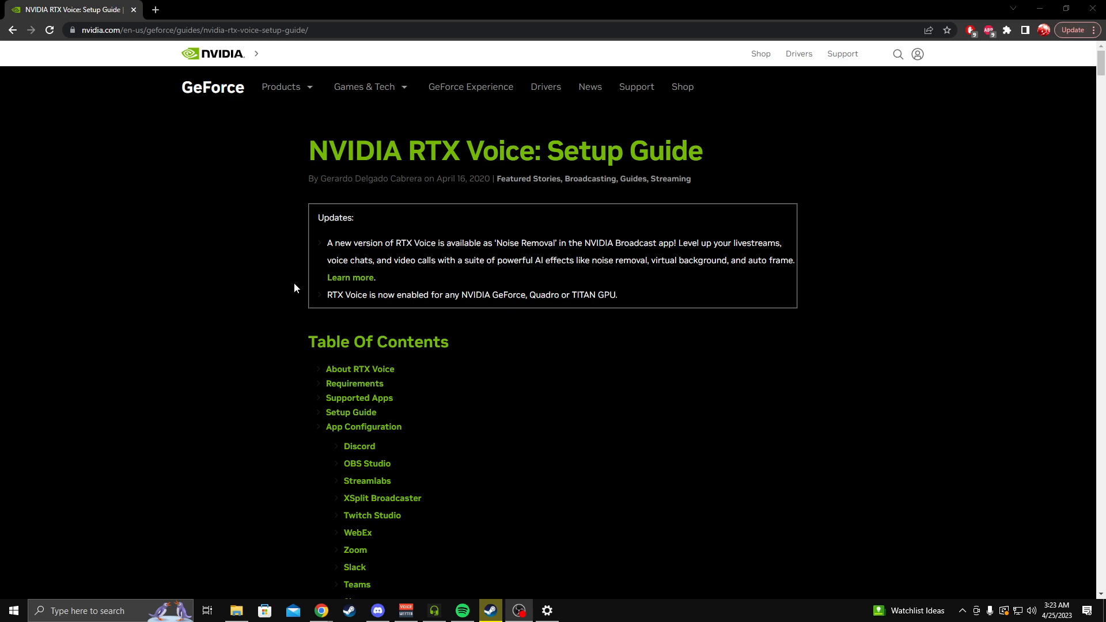
mouse_move(295, 164)
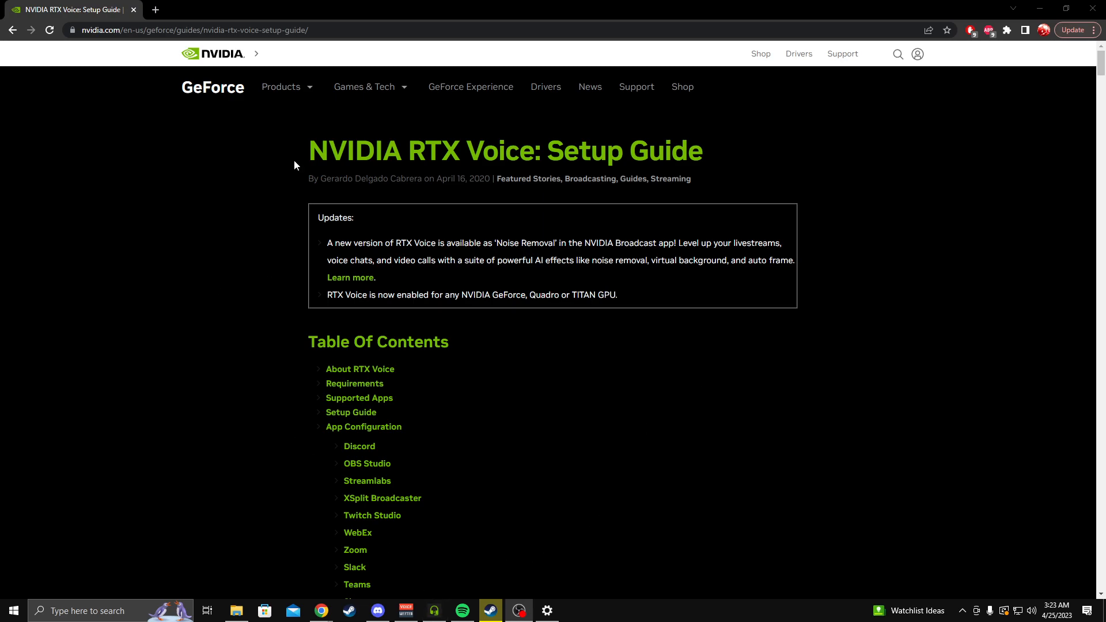
mouse_move(298, 507)
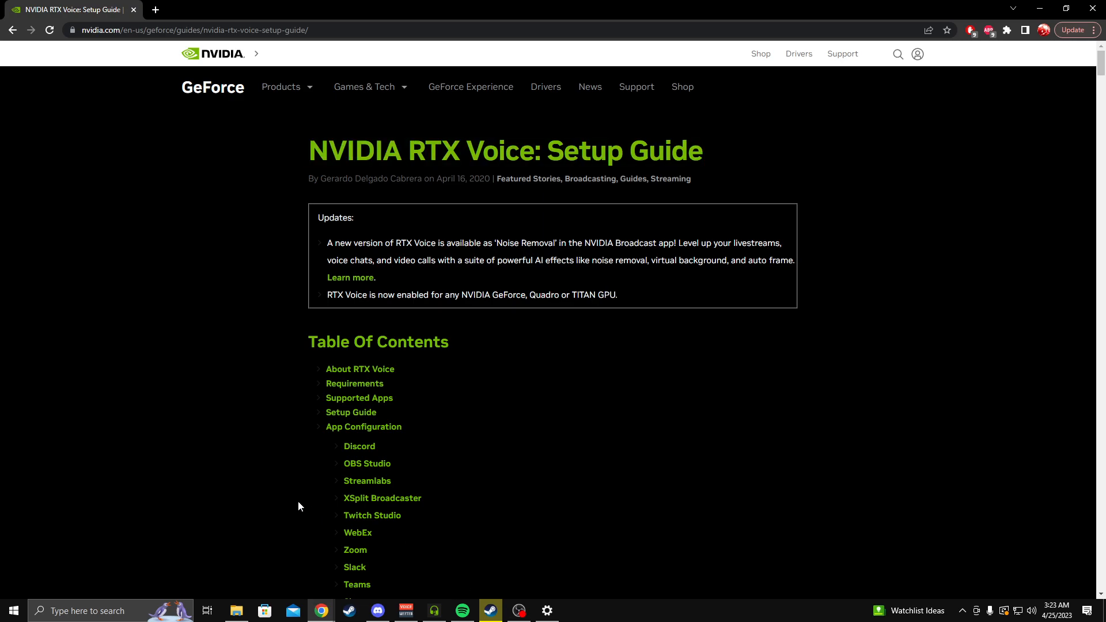
Reach the Setup Guide section and start the RTX Voice for GeForce GTX download from step 1b
left_click(176, 30)
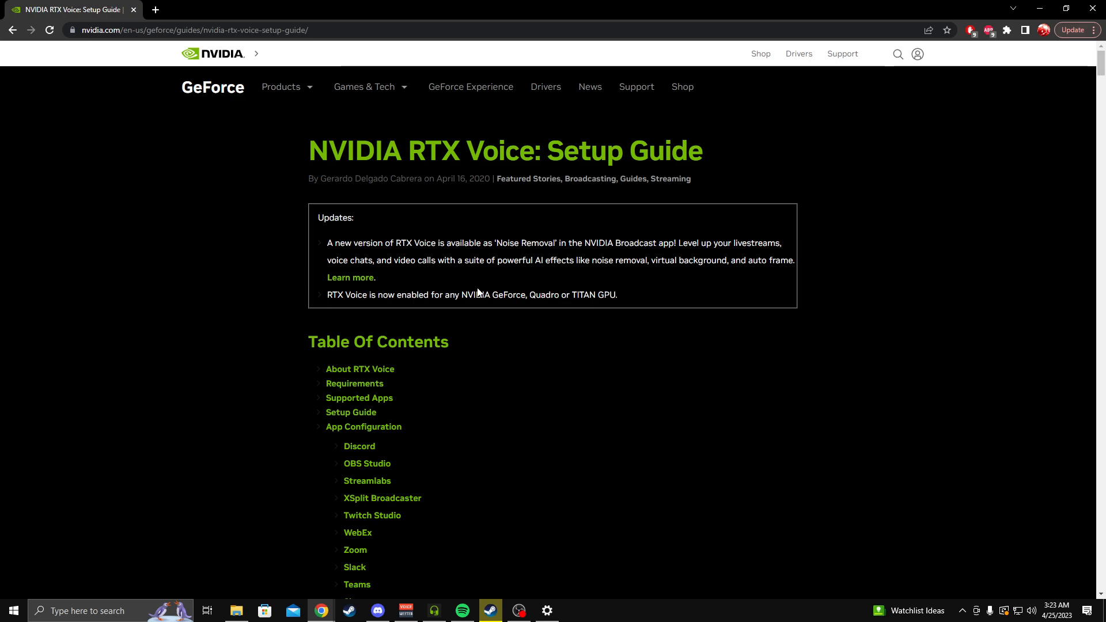
mouse_move(417, 271)
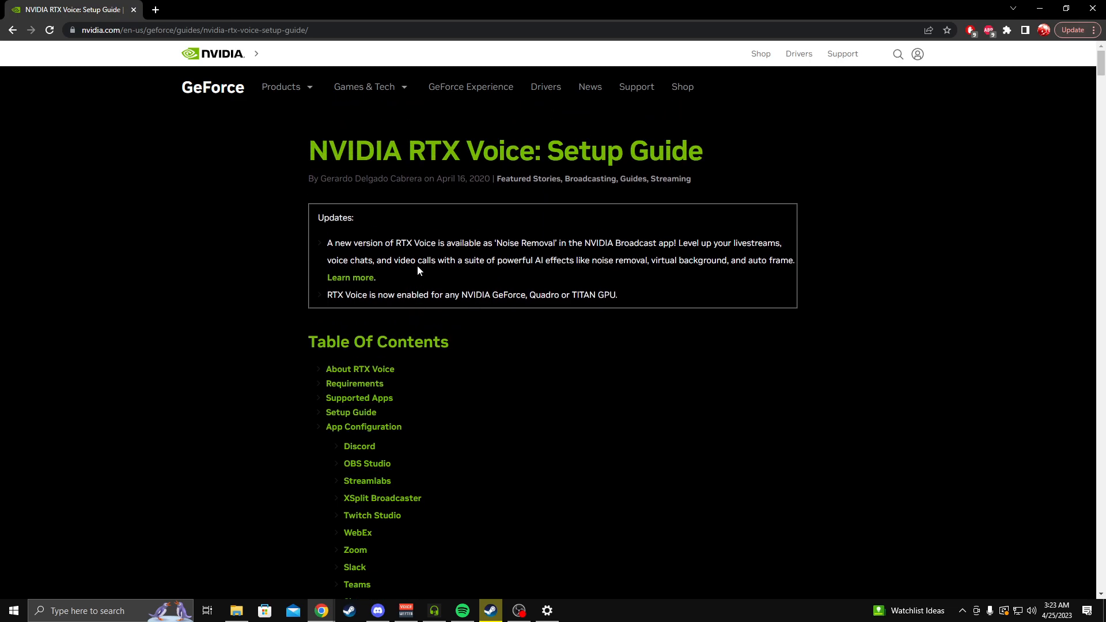
scroll("down", 3)
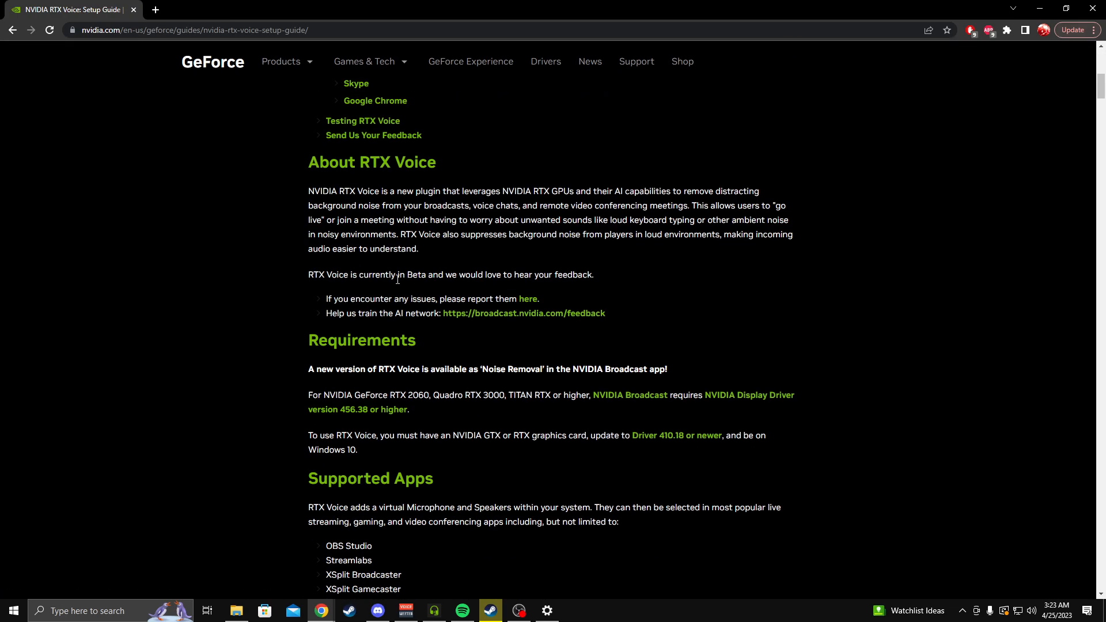
scroll("down", 3)
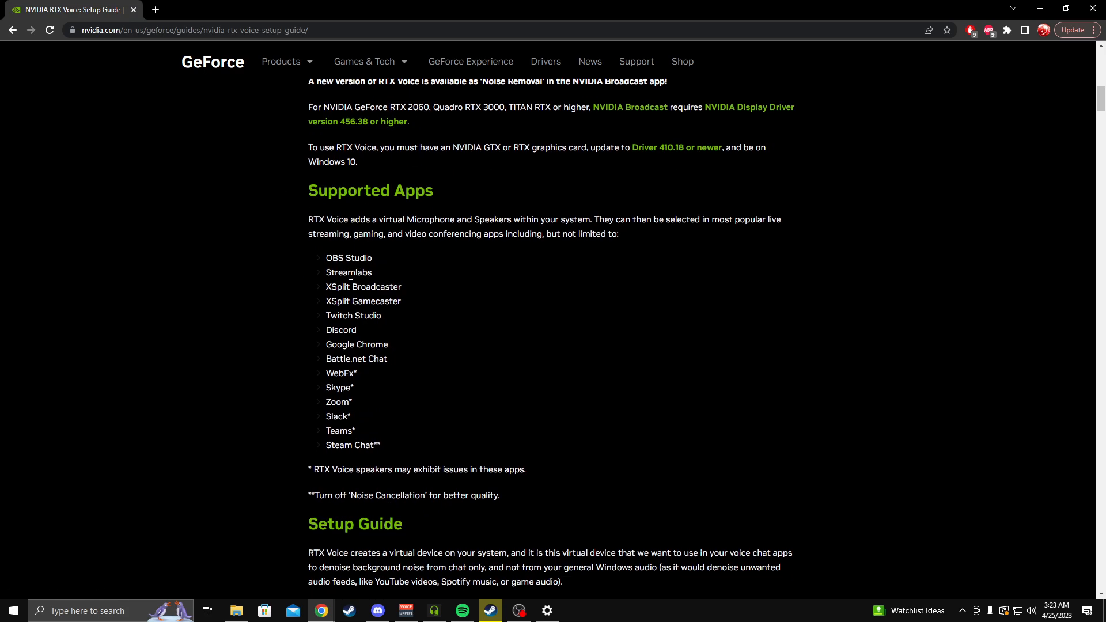
scroll("down", 3)
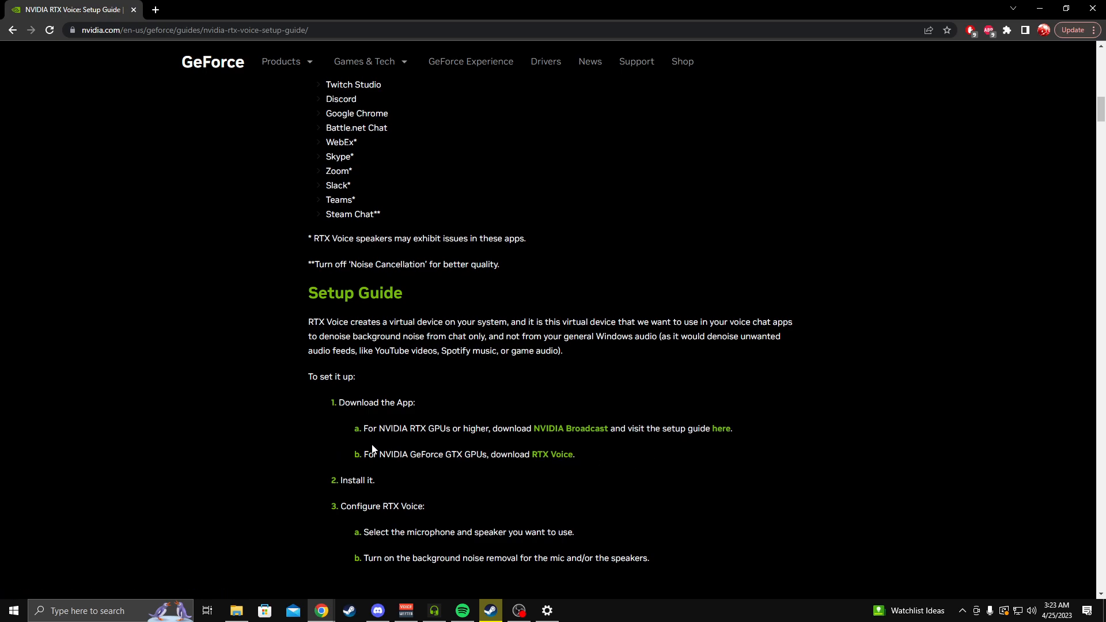
scroll("down", 3)
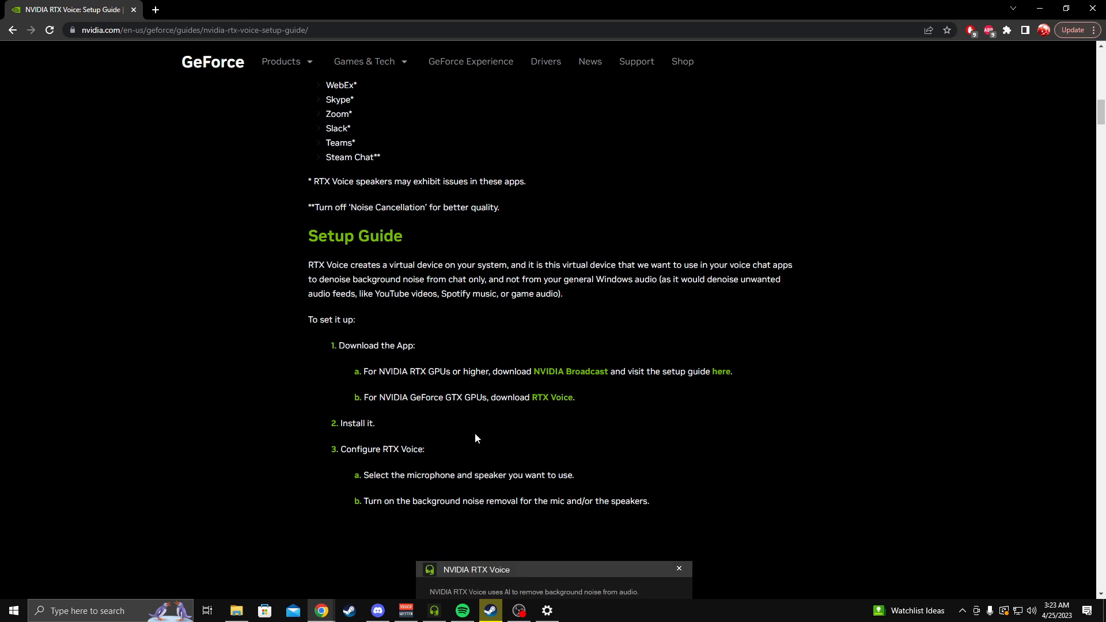
mouse_move(379, 411)
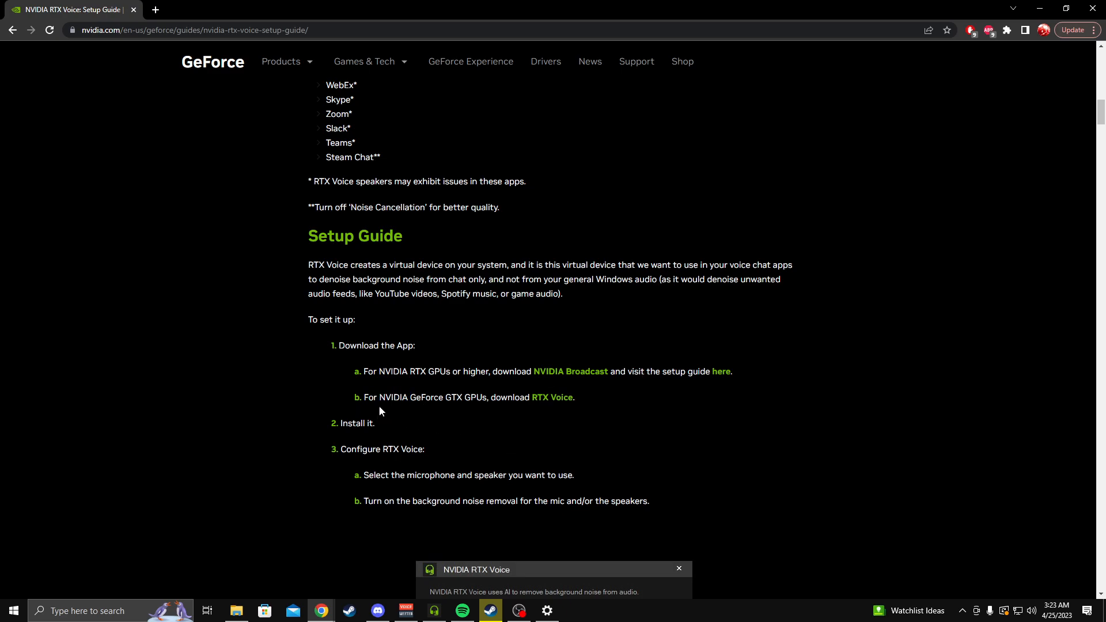
scroll("down", 3)
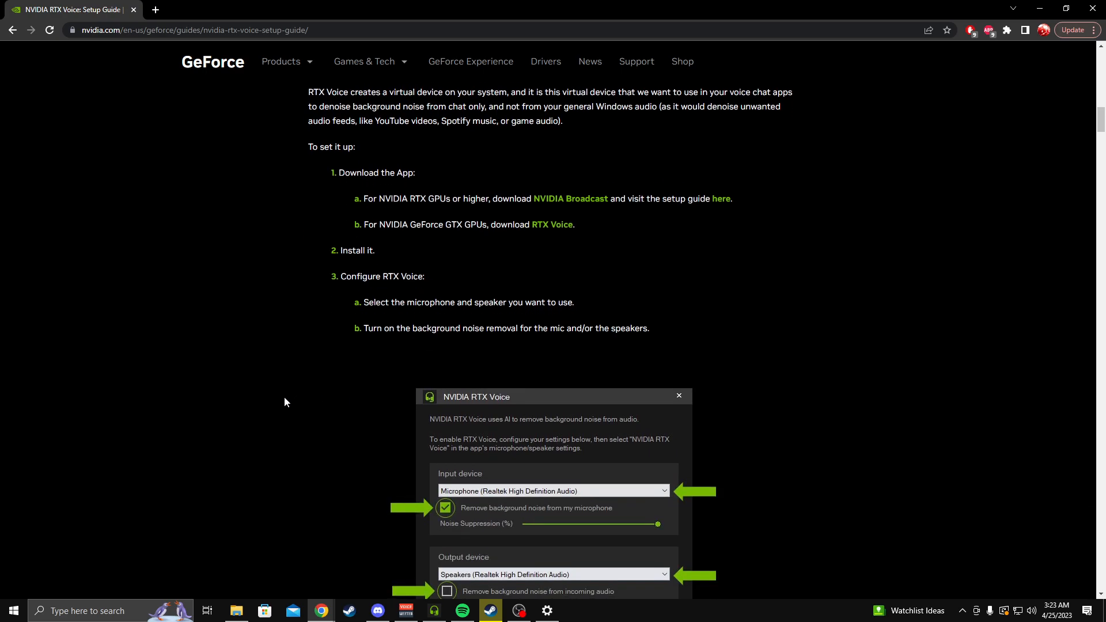
scroll("down", 3)
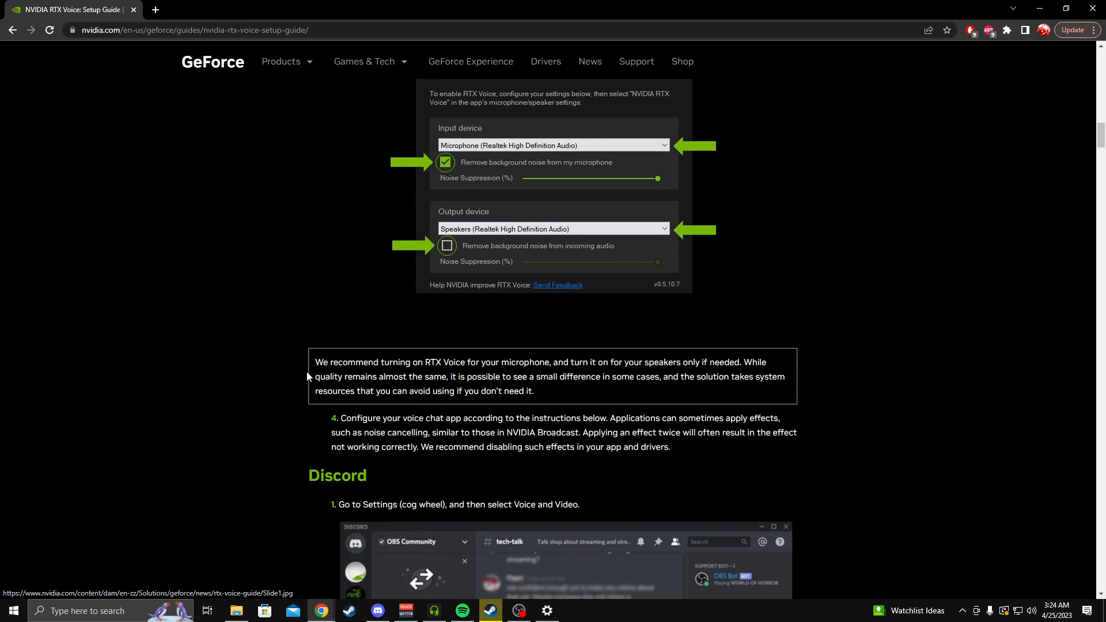
scroll("up", 3)
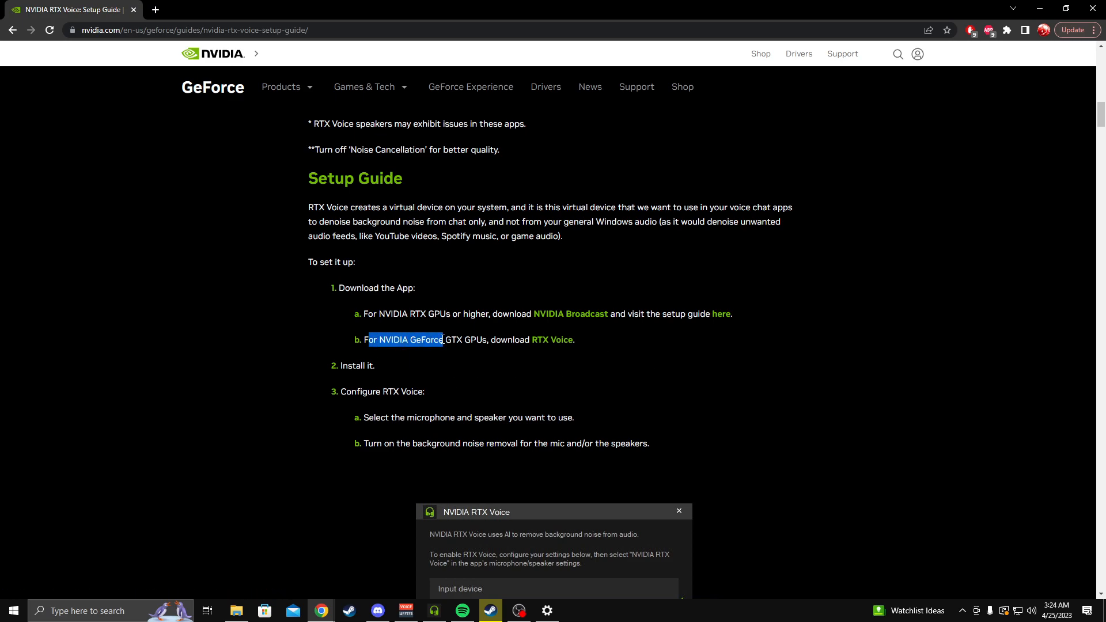
mouse_move(552, 346)
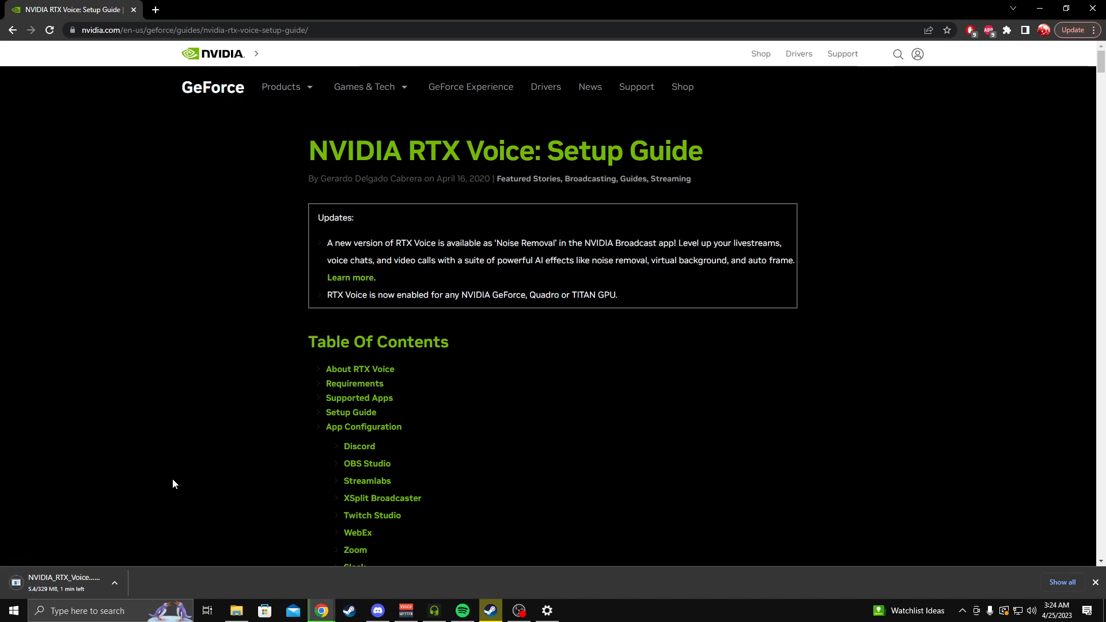
scroll("down", 3)
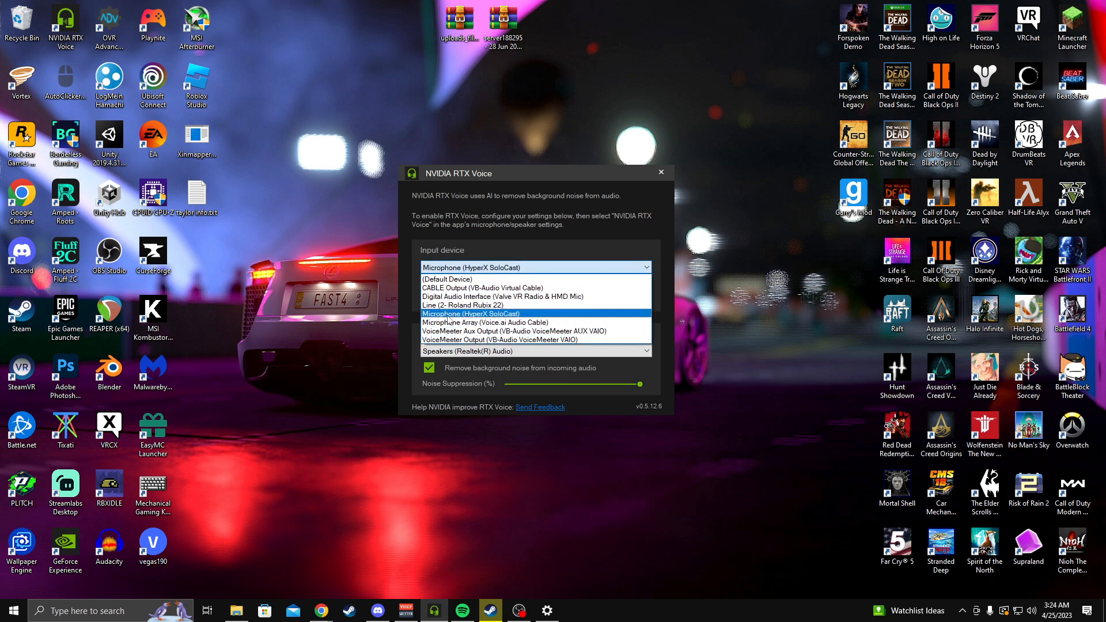
With HyperX SoloCast as input, toggle 'Remove background noise from my microphone' off and back on
left_click(471, 313)
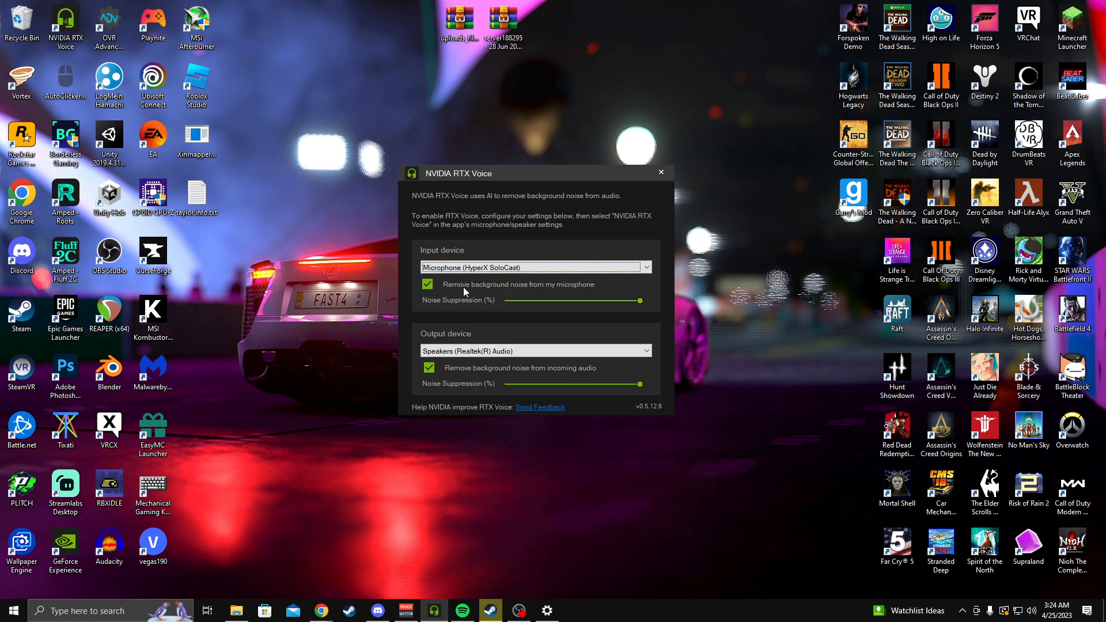
mouse_move(433, 287)
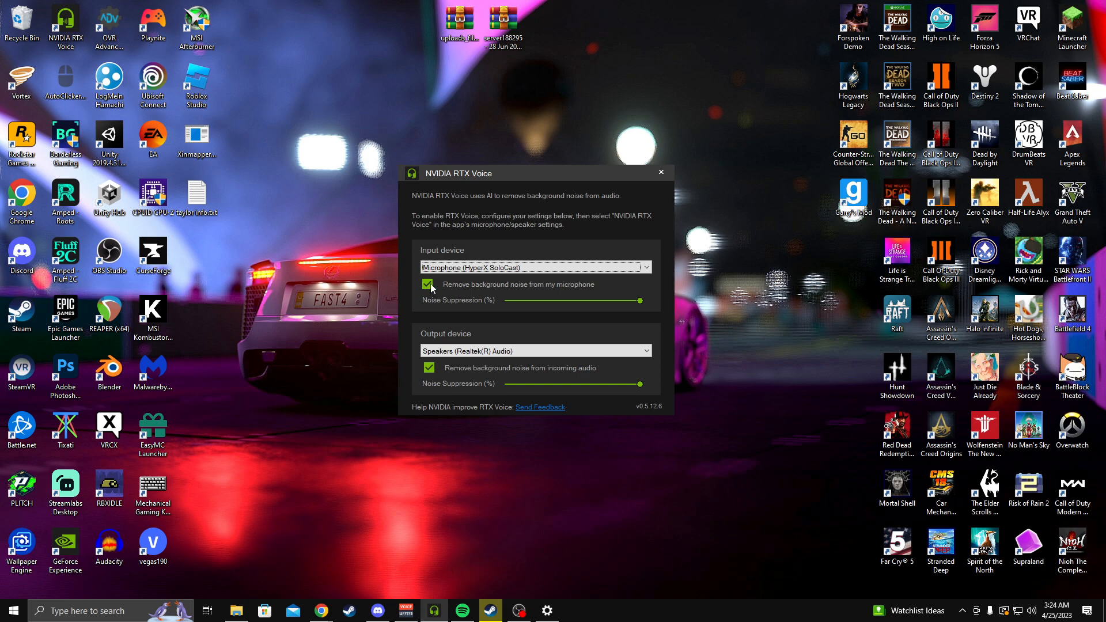
left_click(429, 284)
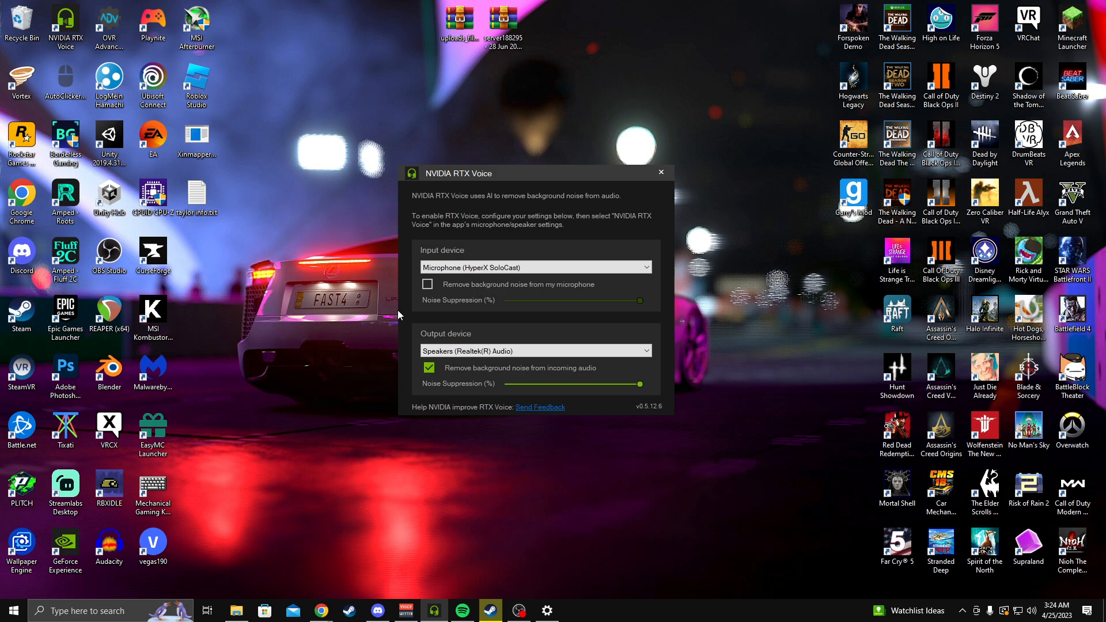
left_click(427, 285)
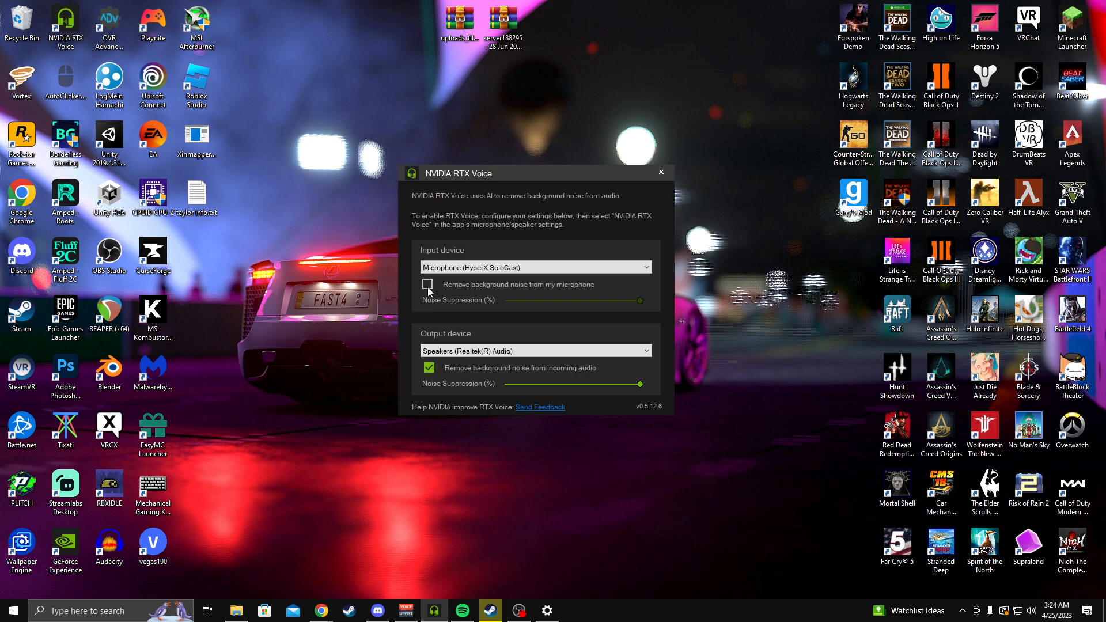
left_click(428, 284)
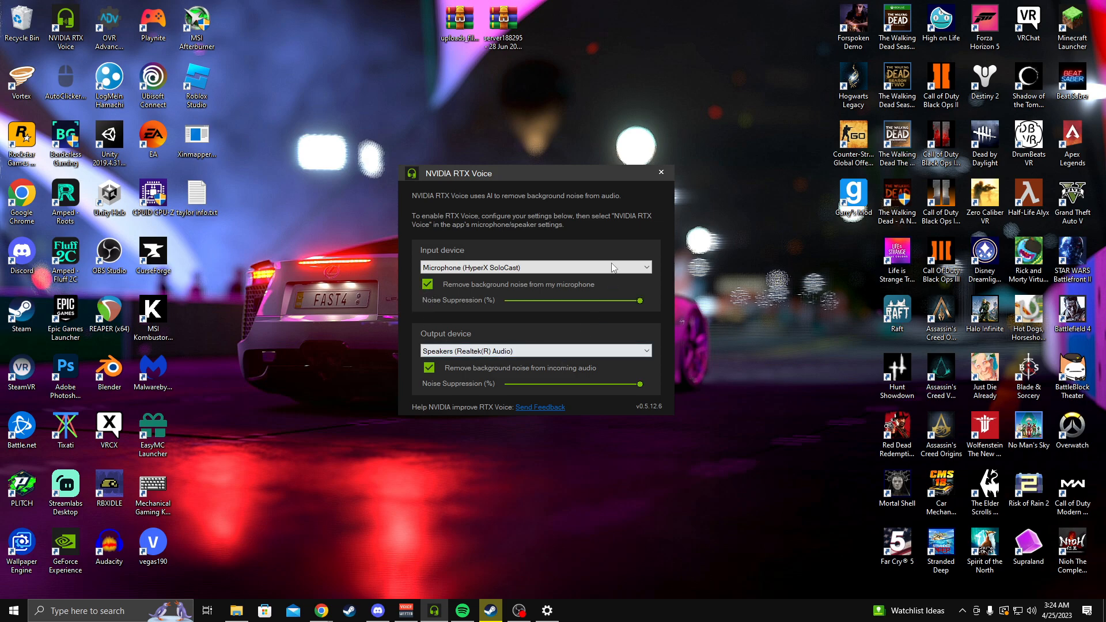
mouse_move(498, 166)
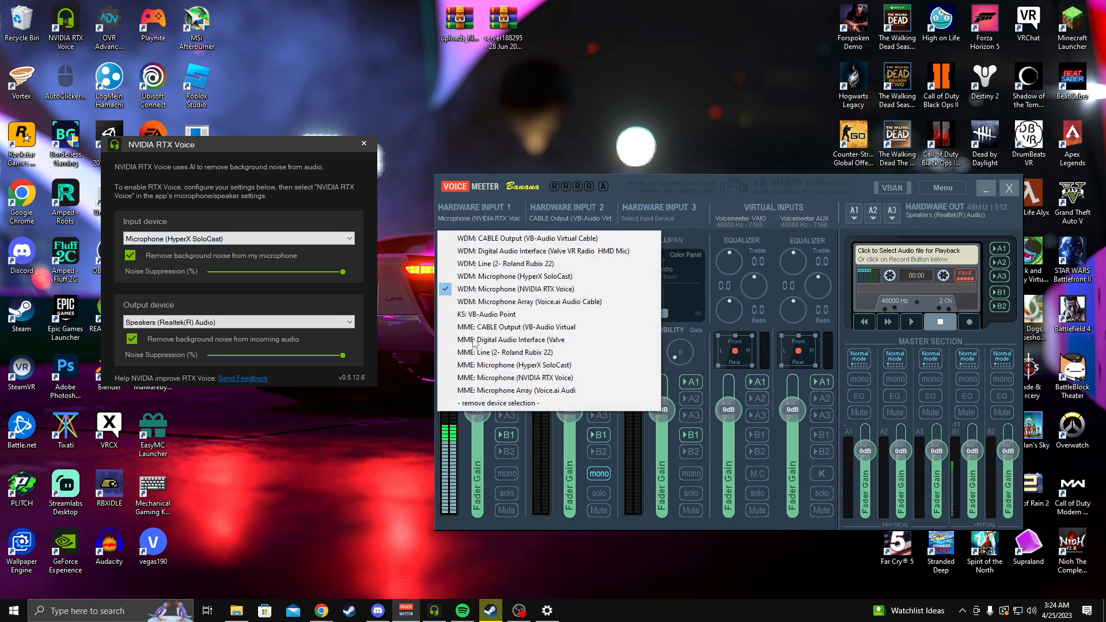
mouse_move(508, 289)
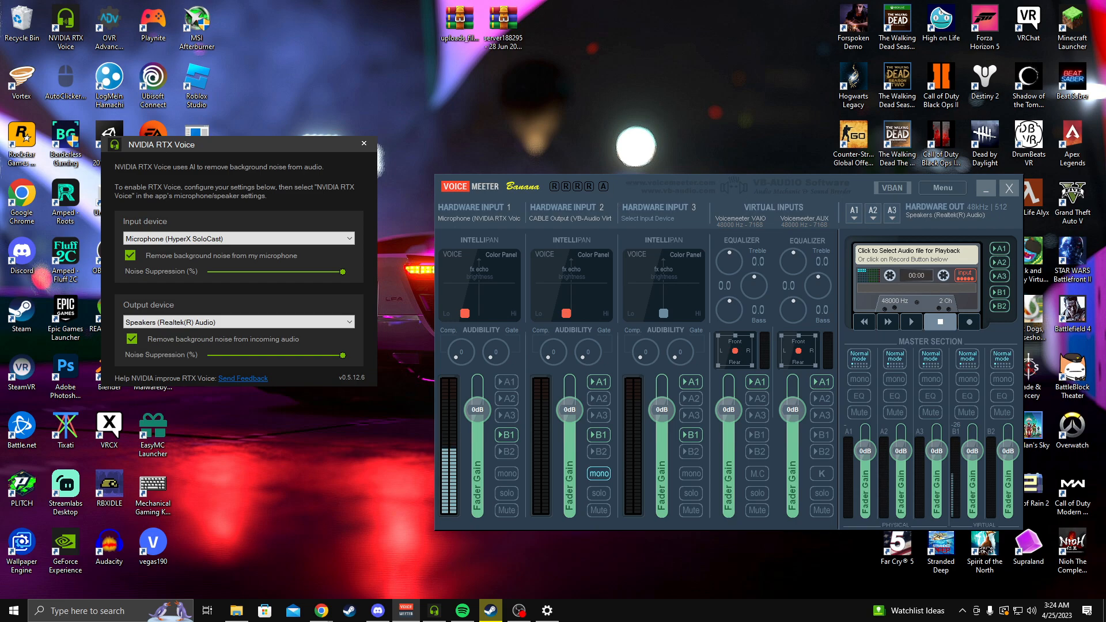
Bring up the Windows Sound settings after routing the RTX Voice microphone into Hardware Input 1
left_click(546, 611)
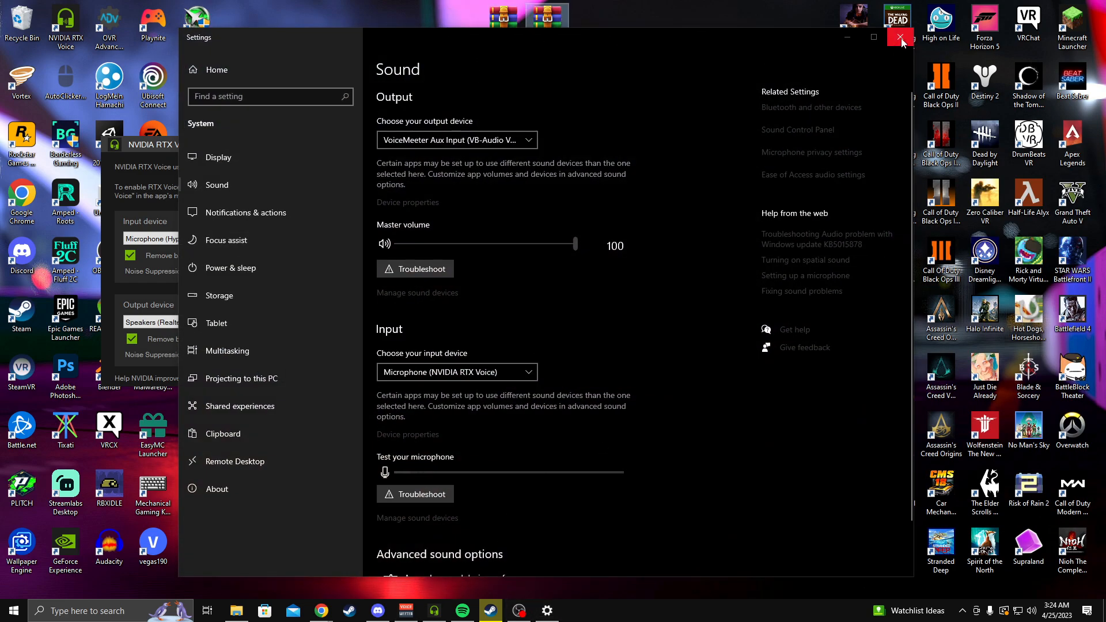
left_click(900, 37)
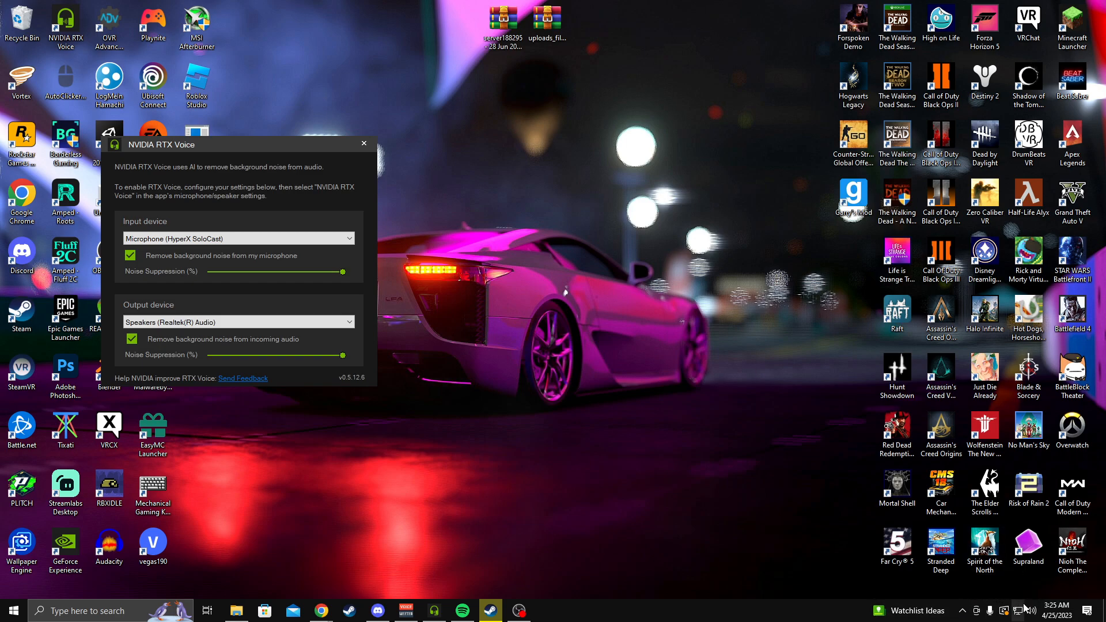
right_click(1029, 611)
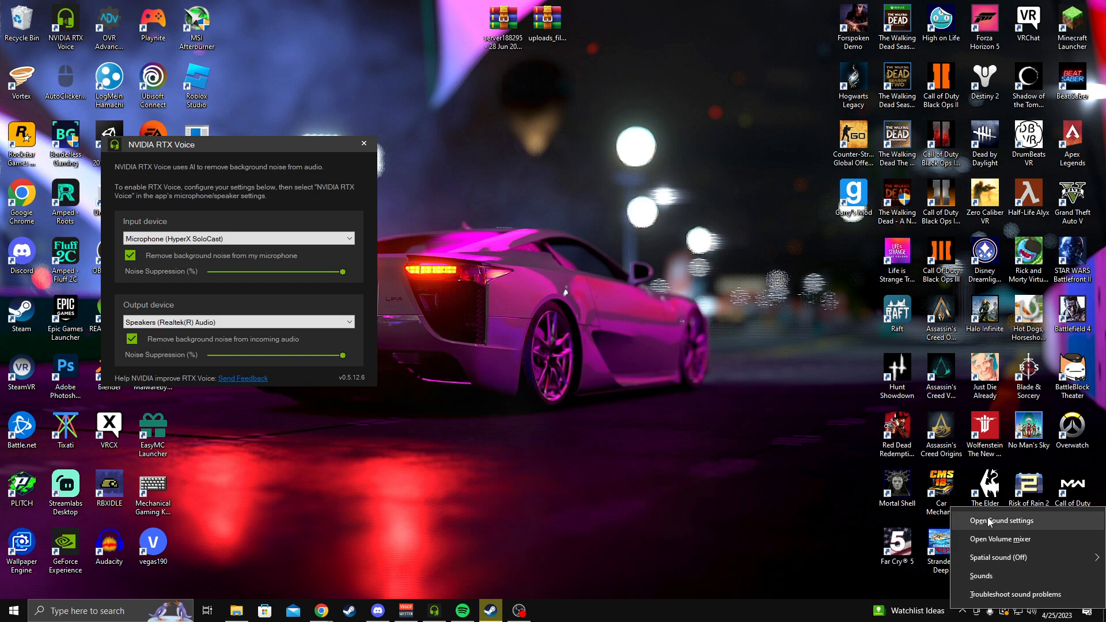
left_click(1001, 521)
type("so")
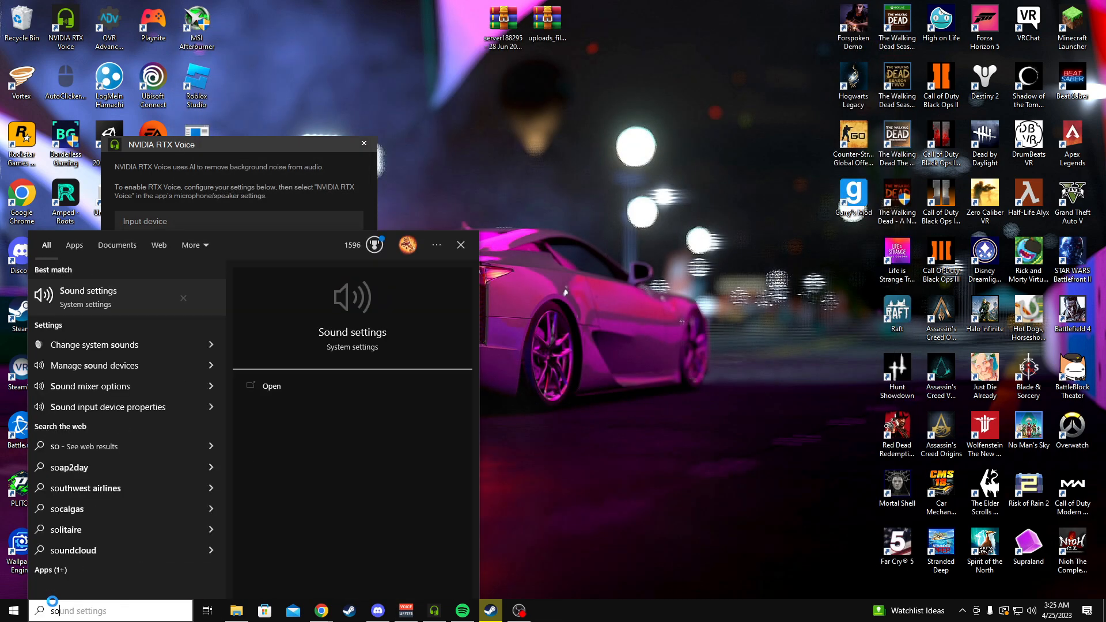
left_click(272, 386)
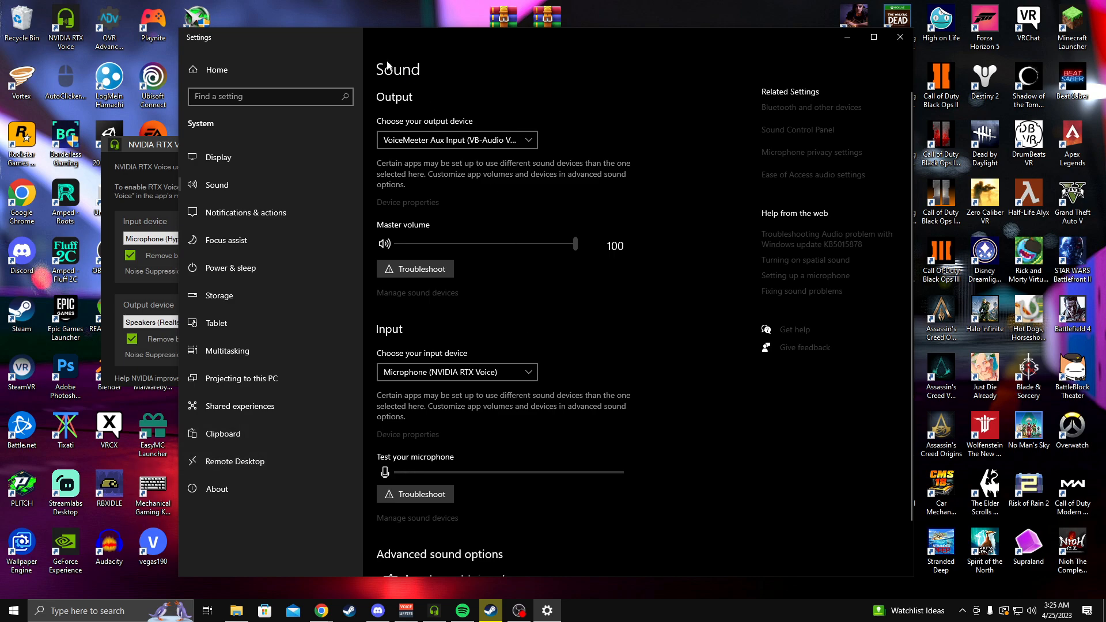
Keep Microphone (NVIDIA RTX Voice) as the Windows input device and close Settings
scroll("down", 3)
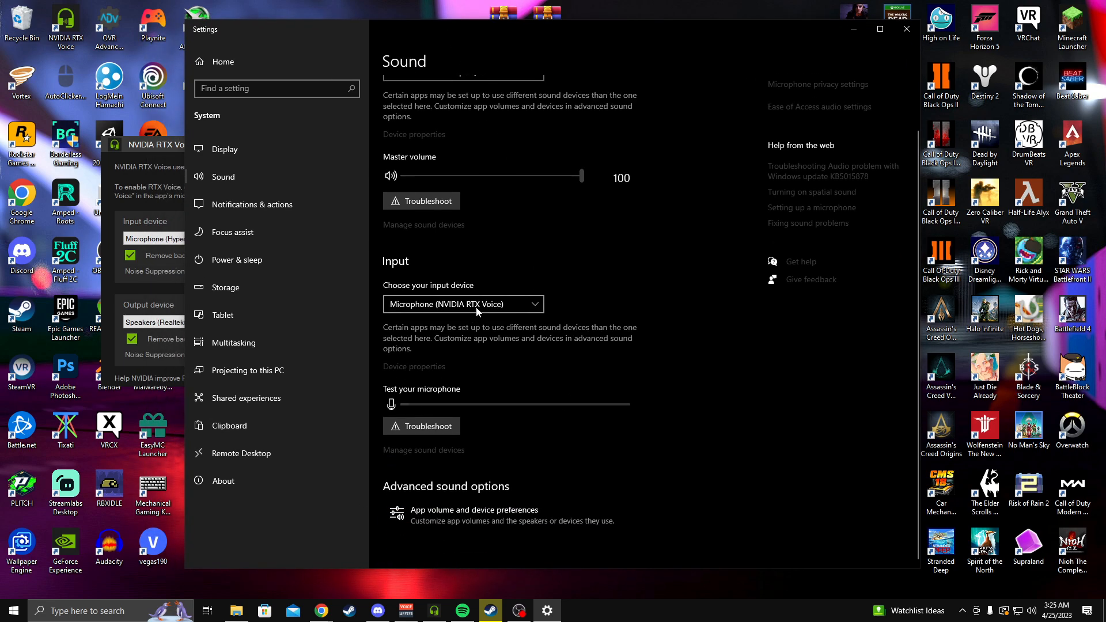
mouse_move(360, 310)
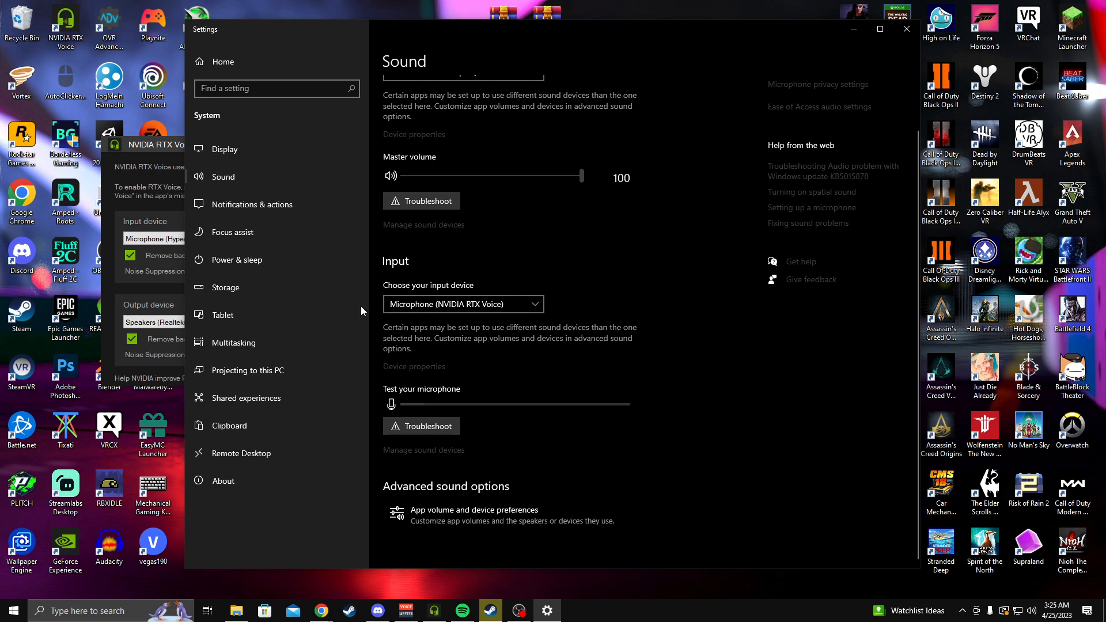
left_click(464, 304)
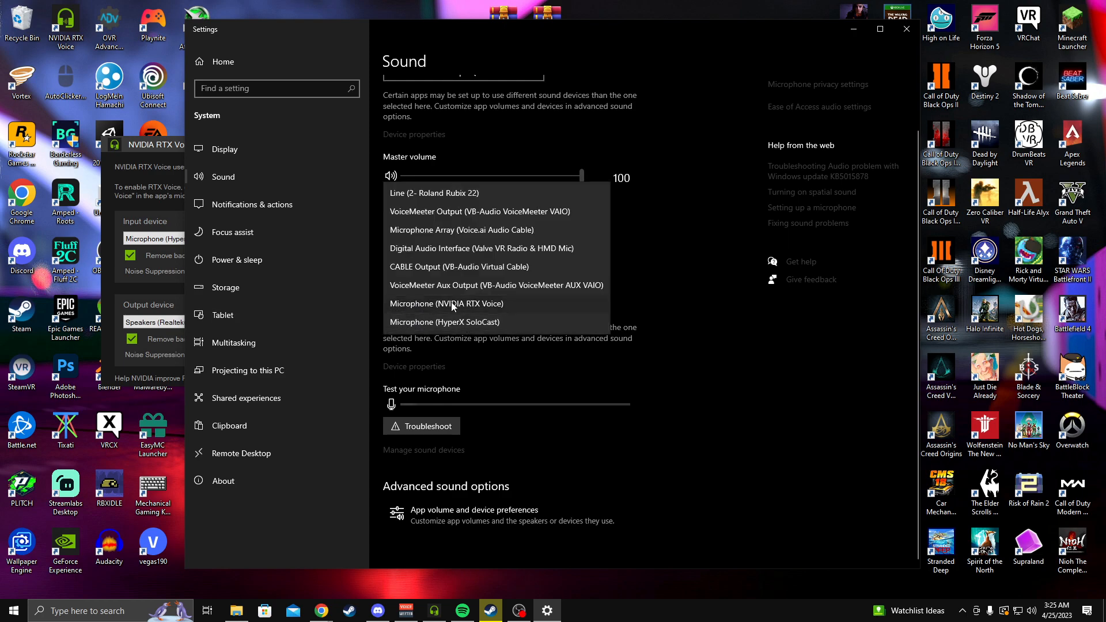
mouse_move(444, 322)
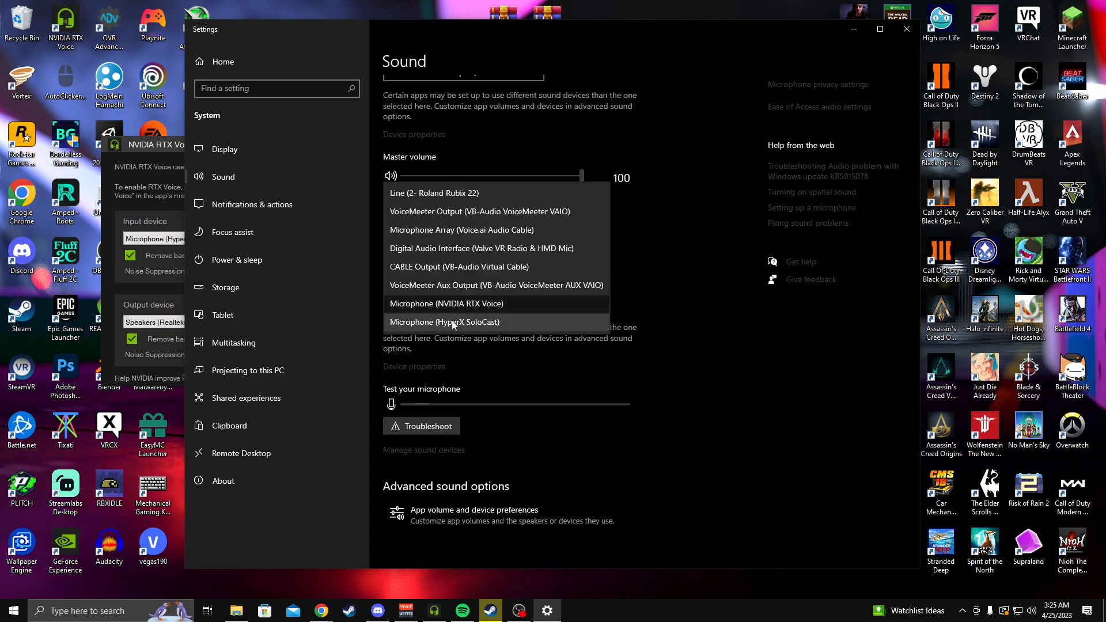
left_click(446, 304)
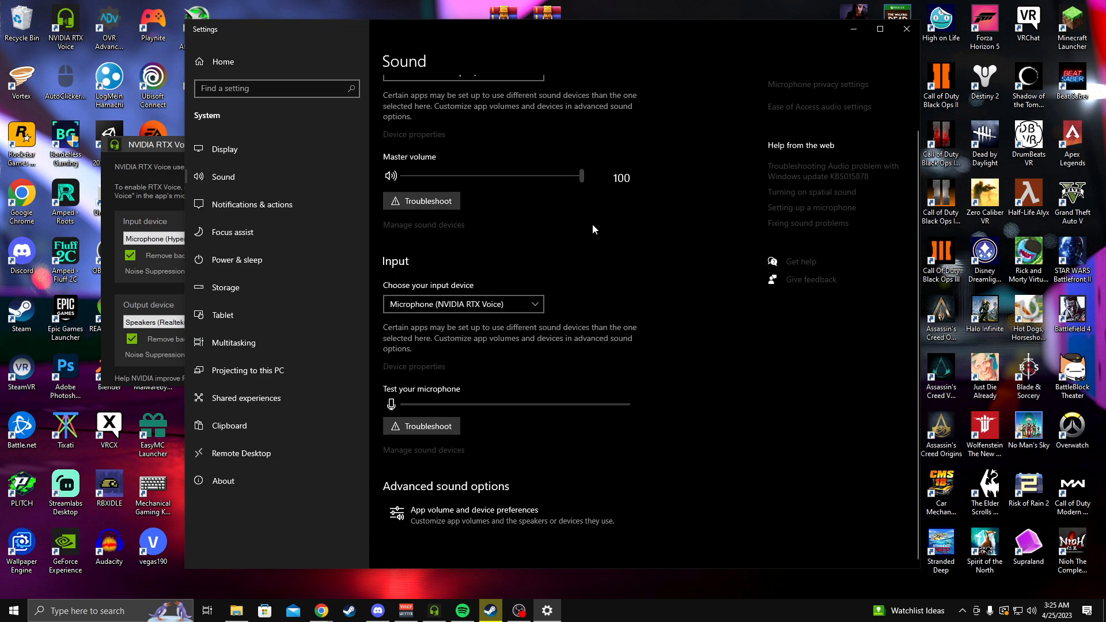
left_click(462, 304)
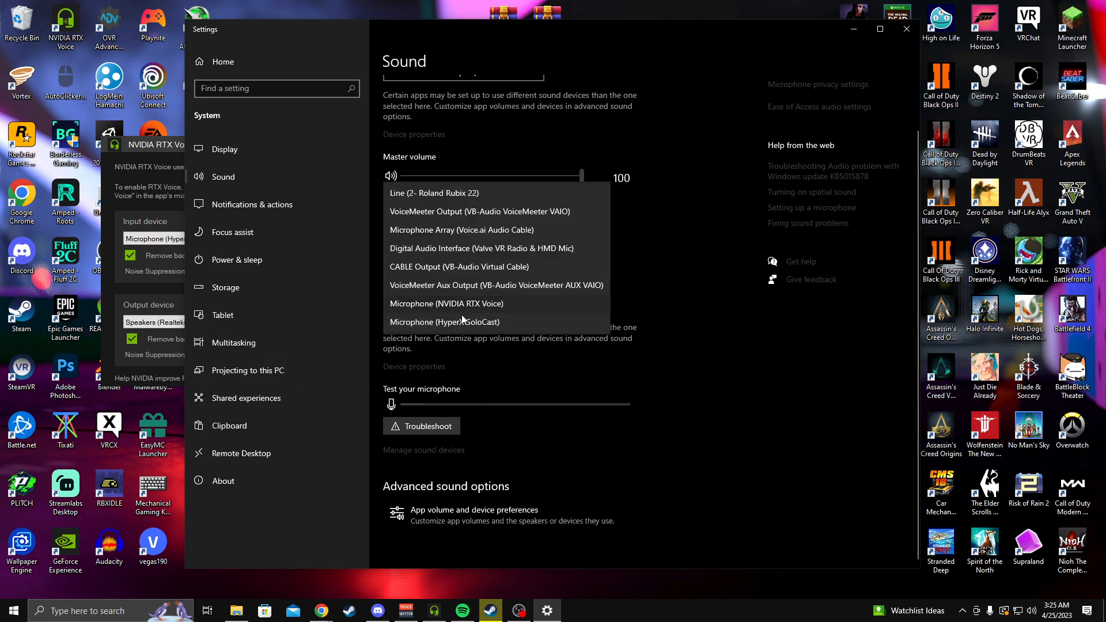
left_click(446, 303)
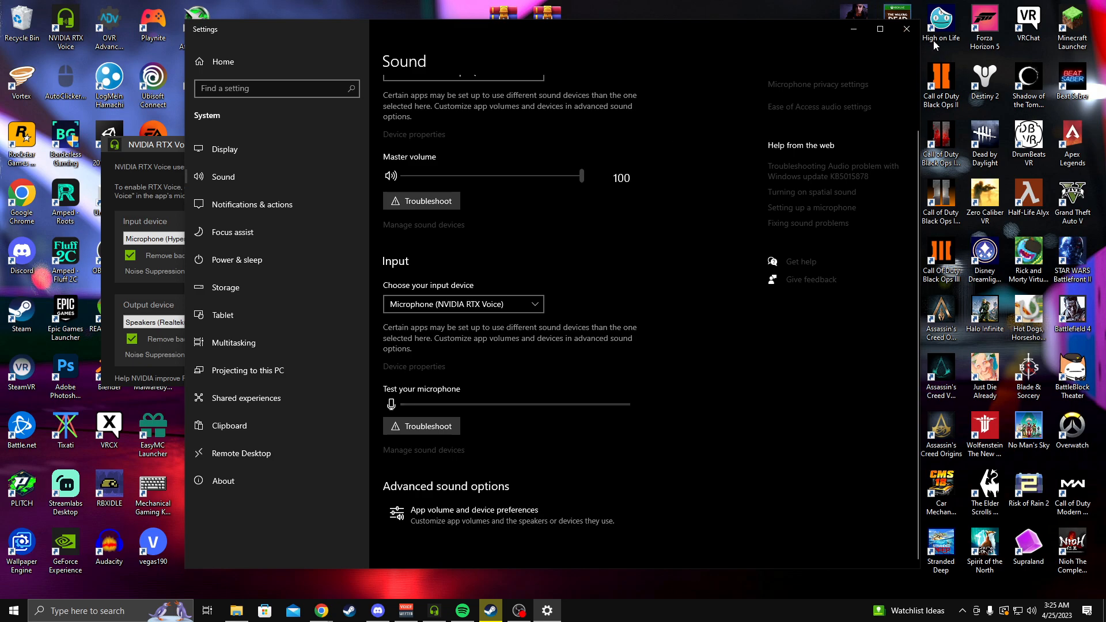
left_click(906, 29)
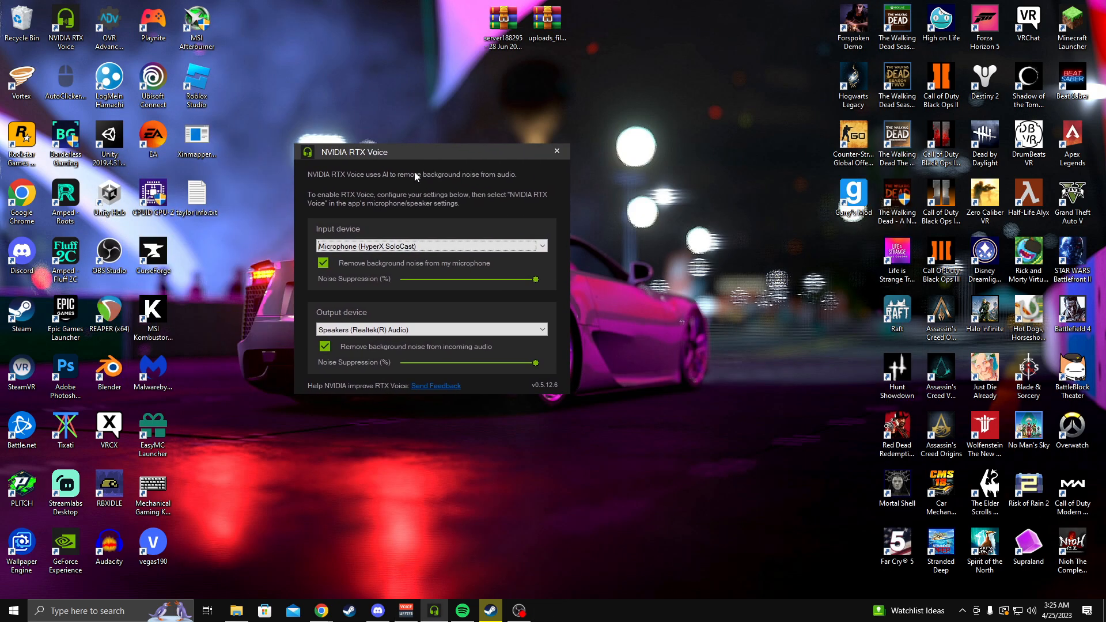